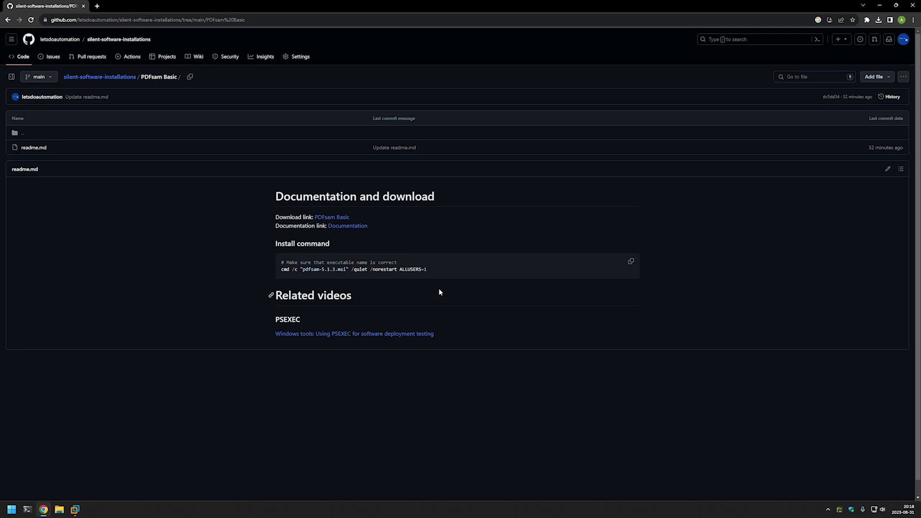
mouse_move(443, 288)
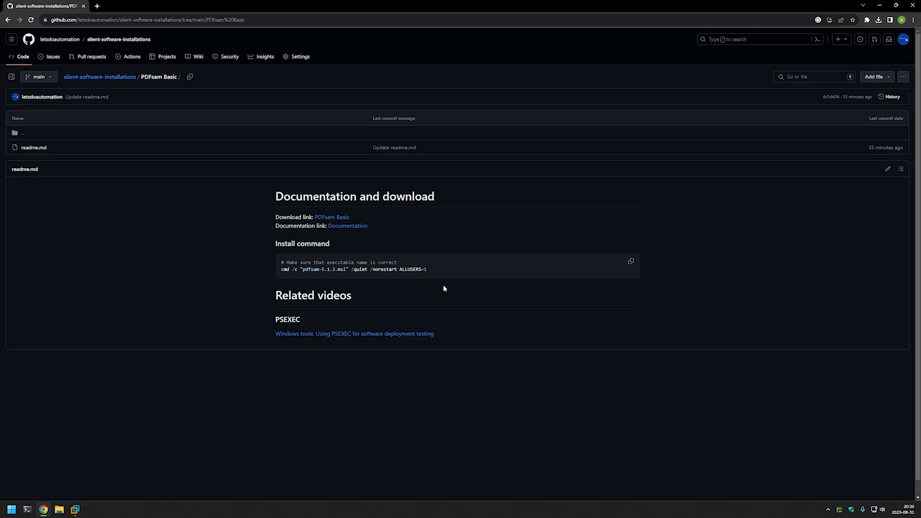
- Open pdfsam.org in a new tab from the readme's 'PDFsam Basic' download link
left_click(331, 217)
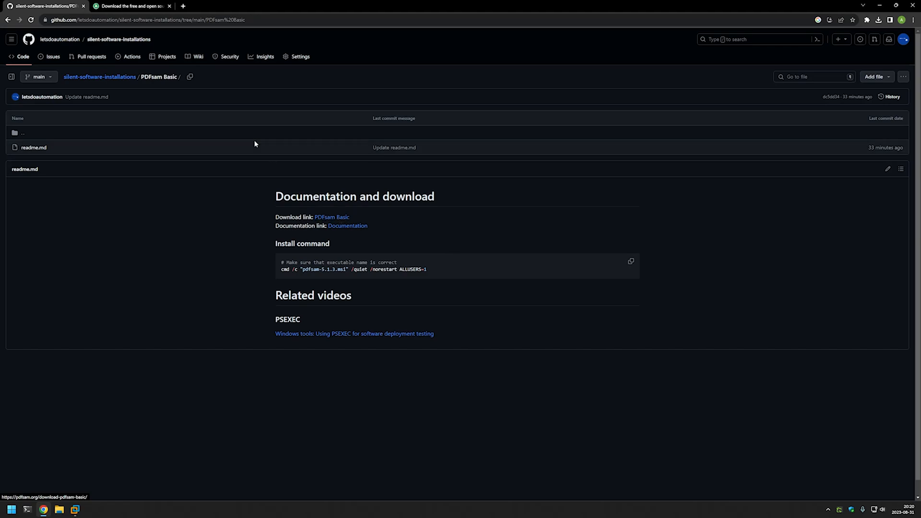
- Download the Windows 'MSI installer (.msi)' for PDFsam Basic v5.1.3 from pdfsam.org
left_click(129, 6)
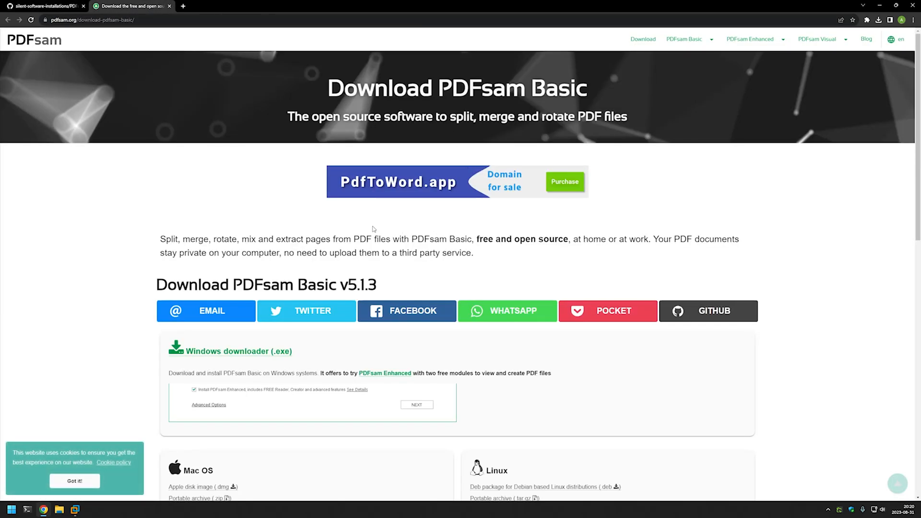
mouse_move(287, 196)
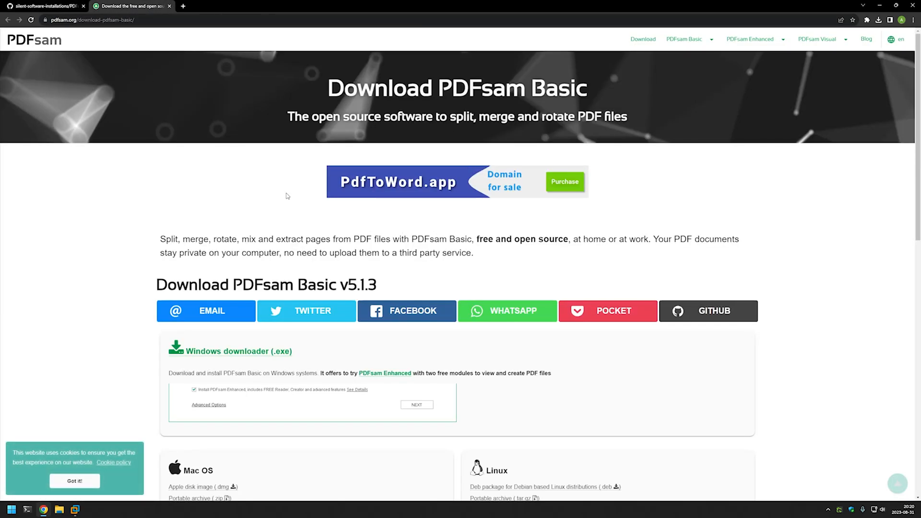
scroll("down", 3)
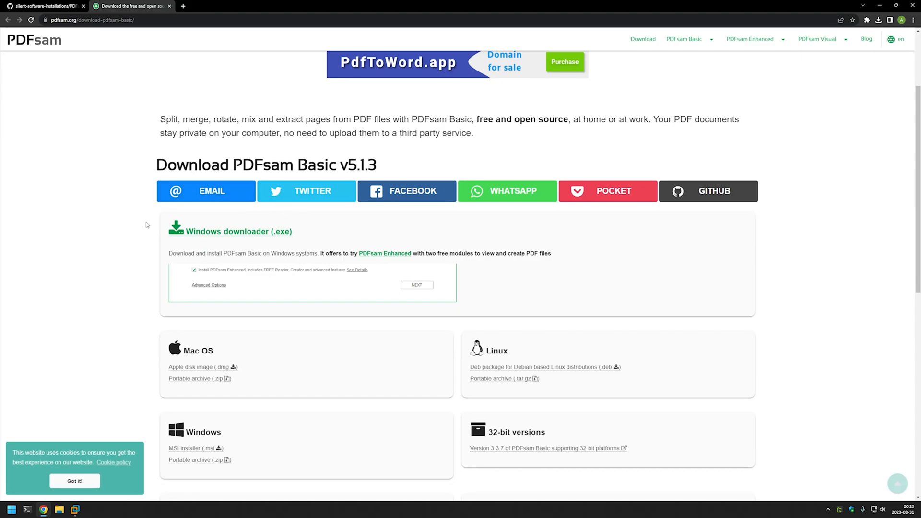
scroll("down", 3)
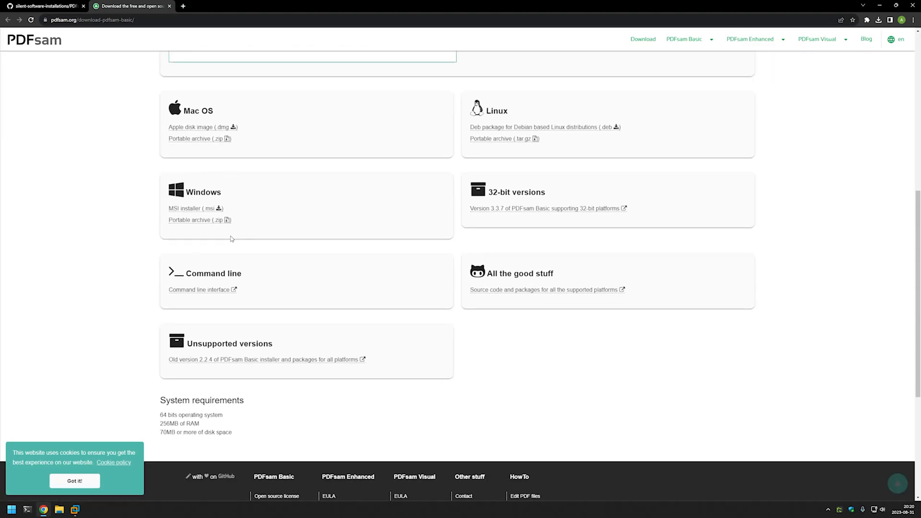
mouse_move(152, 229)
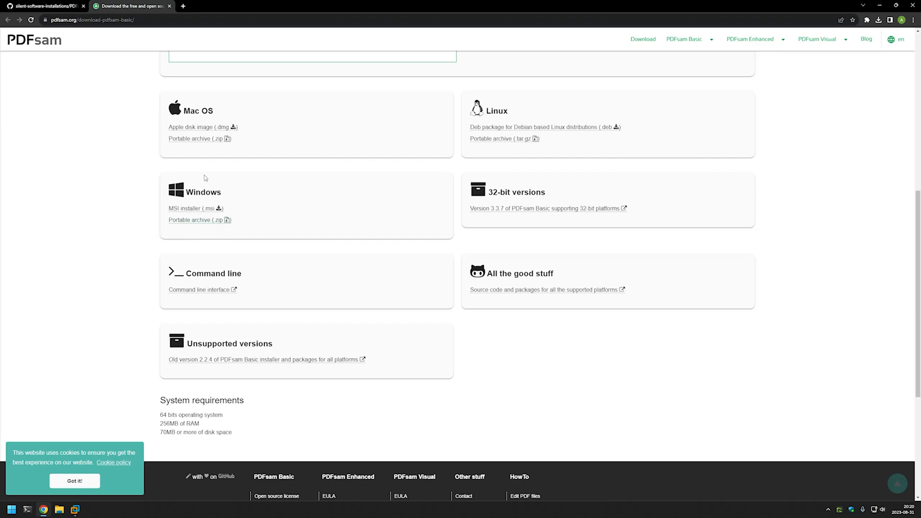
left_click(192, 208)
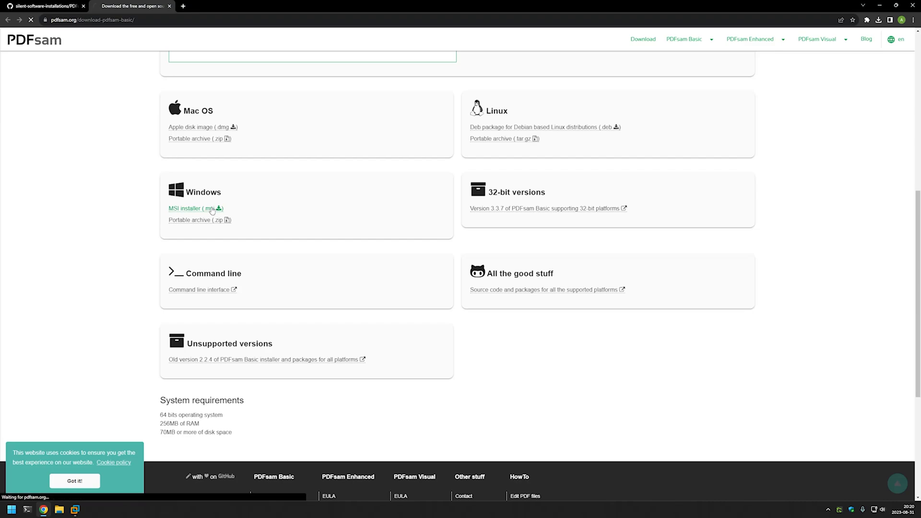
left_click(191, 208)
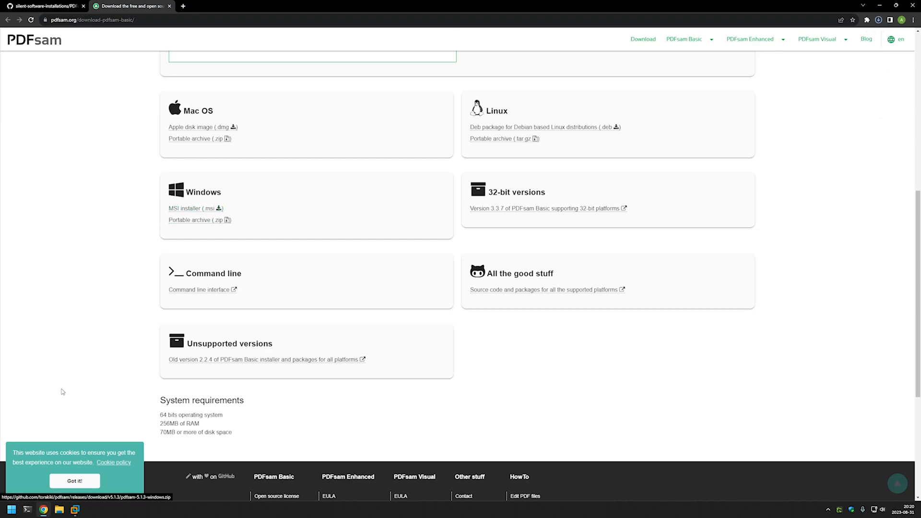
- Locate pdfsam-5.1.3.msi in the Downloads folder and copy the installer
right_click(58, 510)
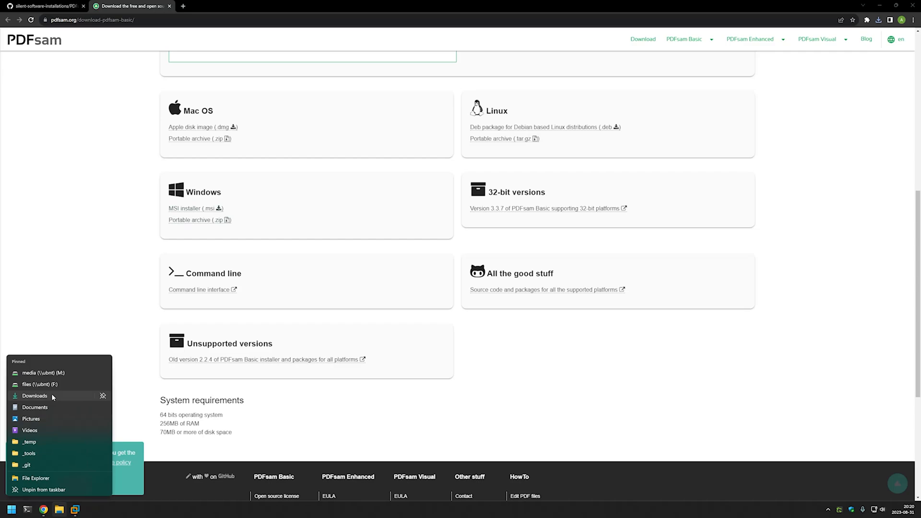
left_click(34, 395)
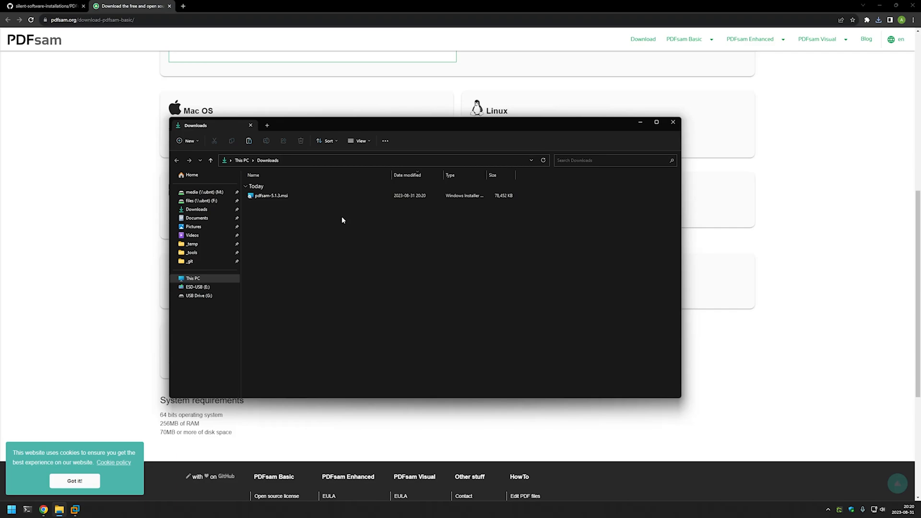
left_click(270, 196)
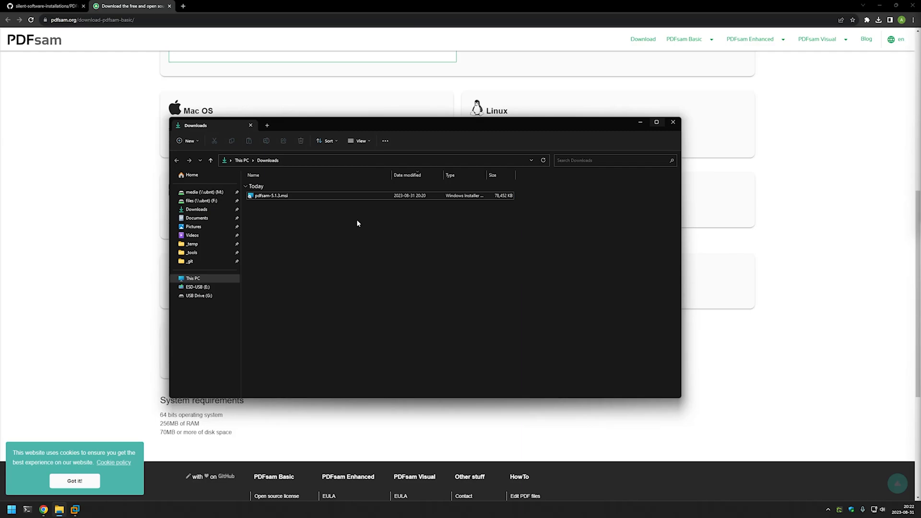
right_click(270, 195)
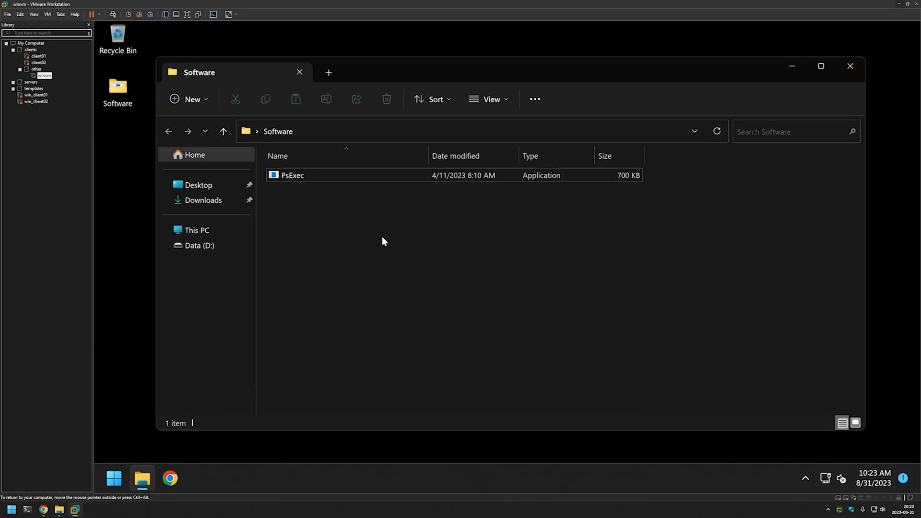
mouse_move(333, 218)
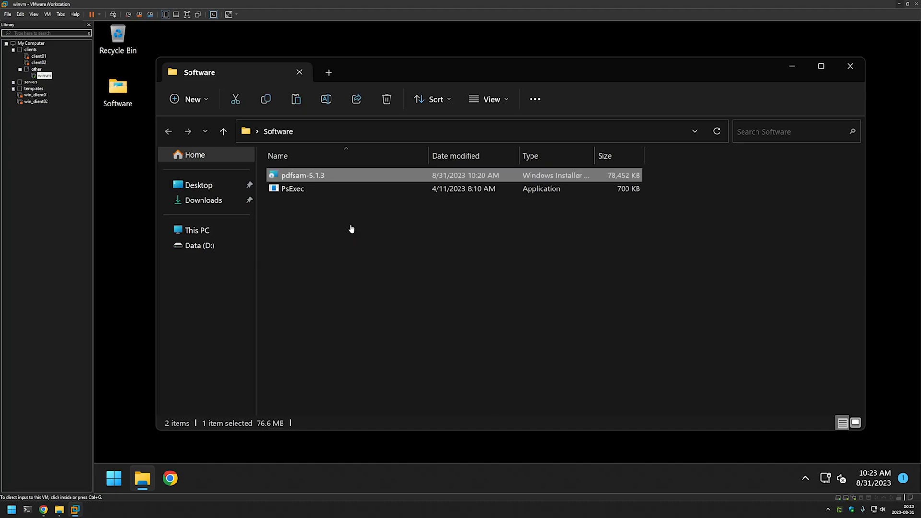
mouse_move(272, 216)
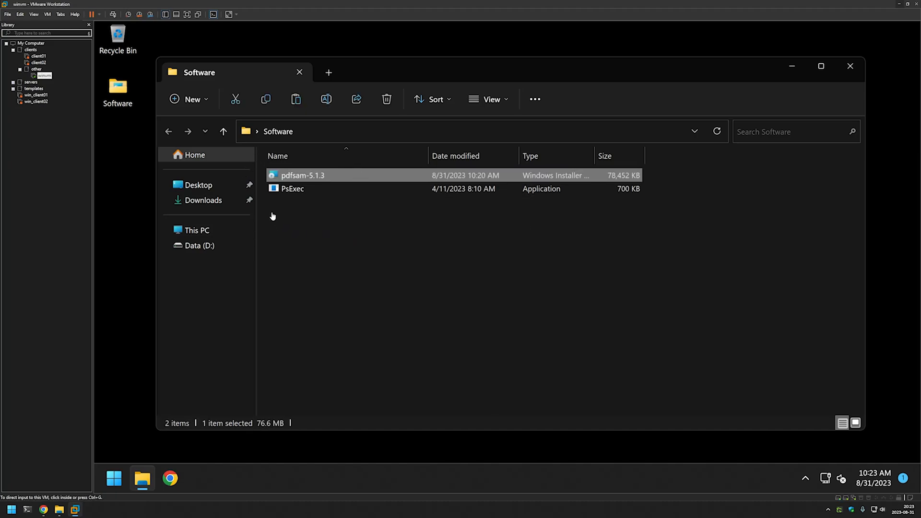
mouse_move(296, 181)
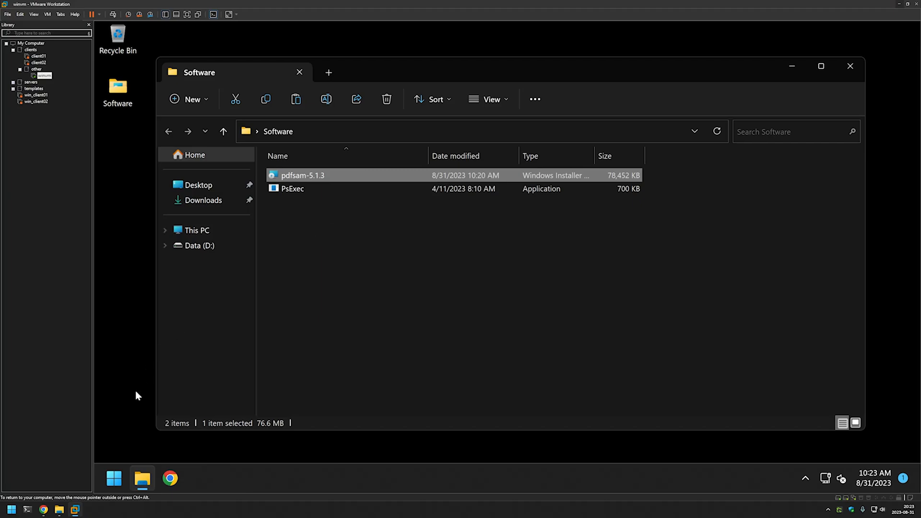
- Launch Command Prompt as administrator inside the VM and accept the elevation prompt
left_click(114, 477)
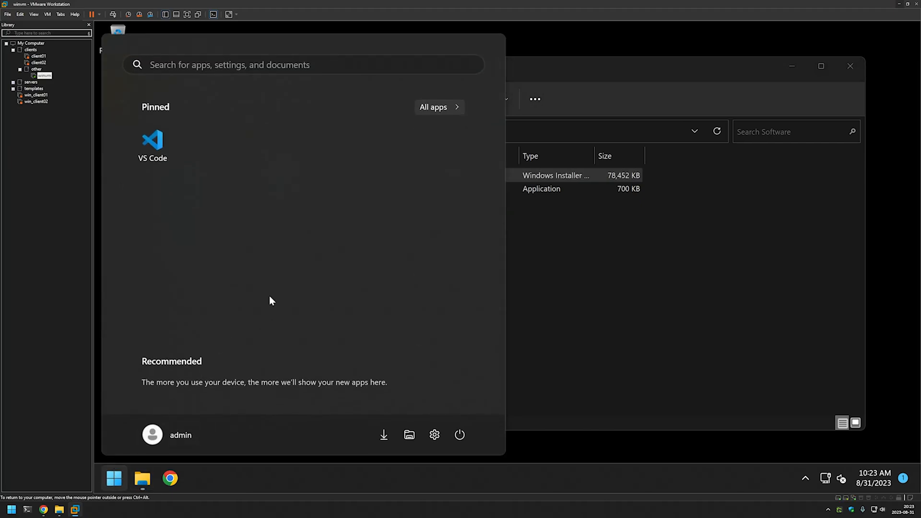
type("cmd")
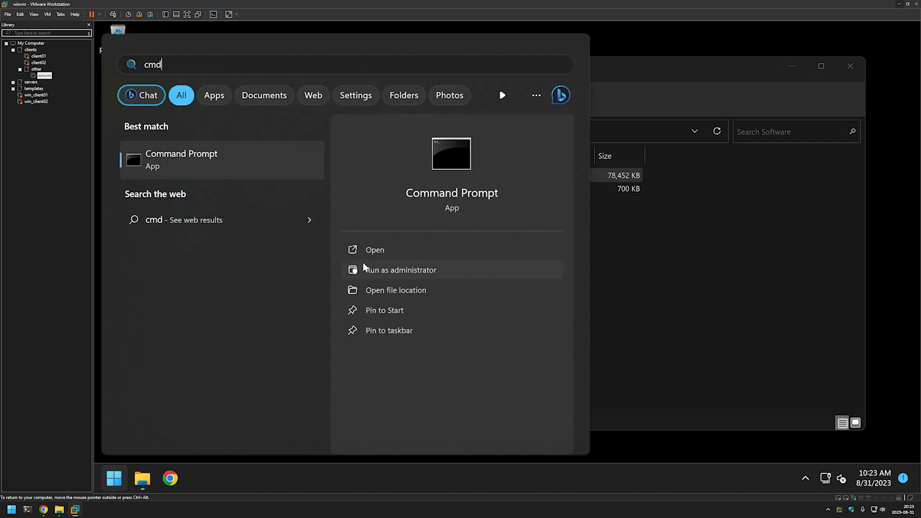
left_click(400, 269)
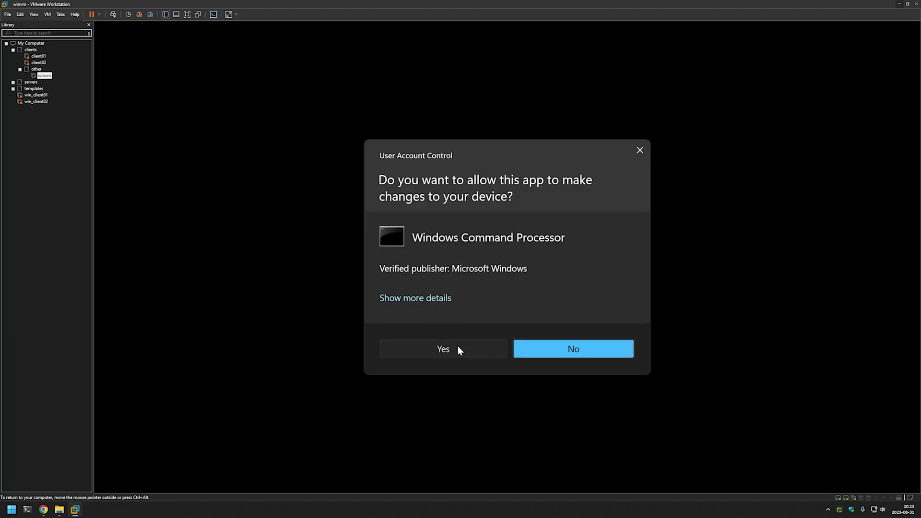
left_click(443, 349)
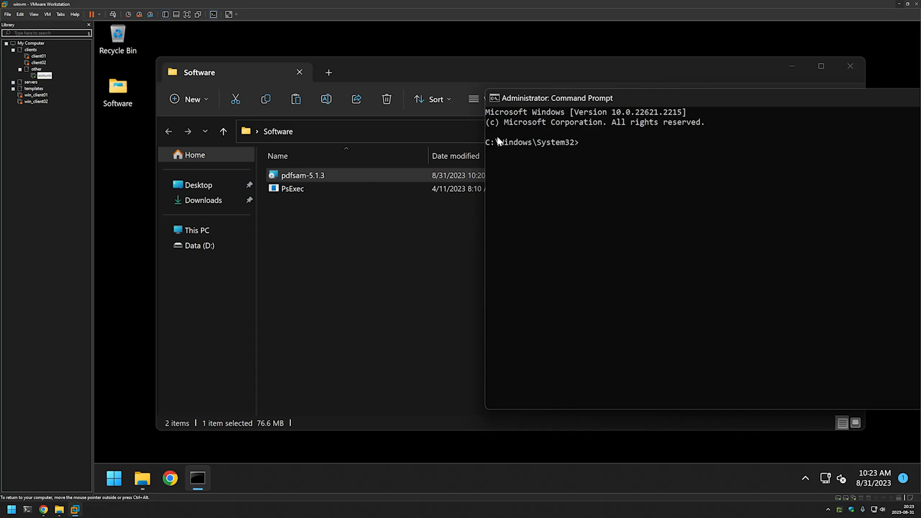
mouse_move(311, 214)
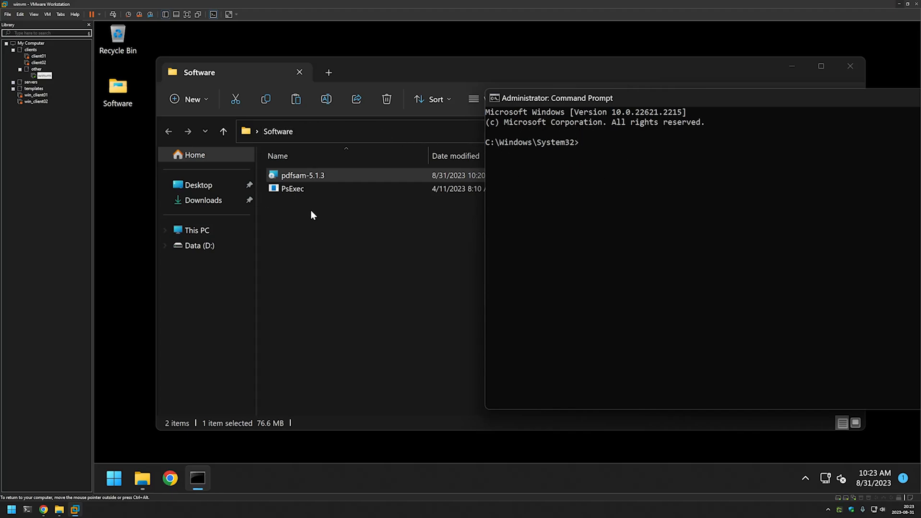
mouse_move(352, 133)
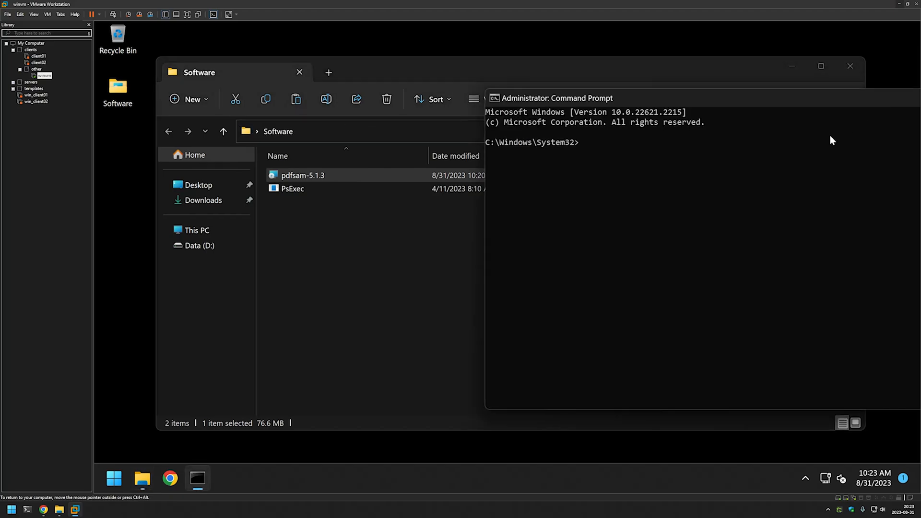
- Change to C:\Users\admin\Desktop\Software, list its files, and run whoami
type("cd")
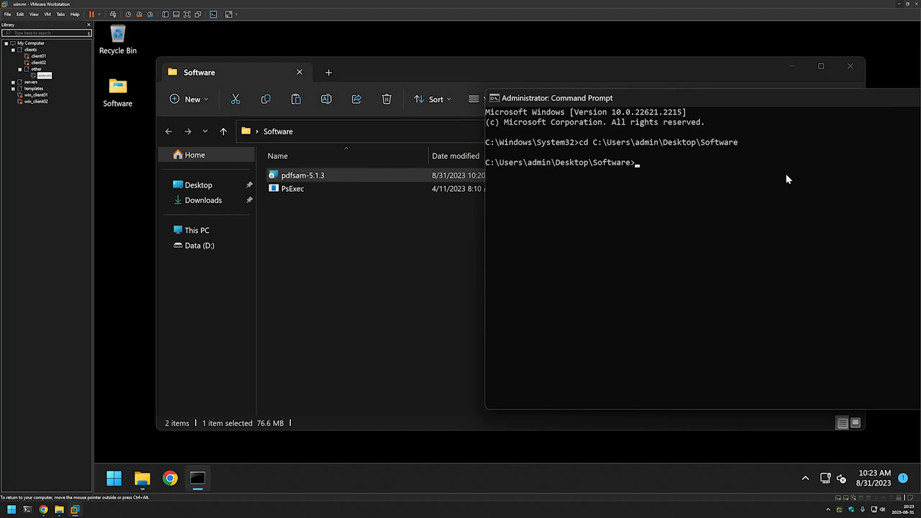
type("dir")
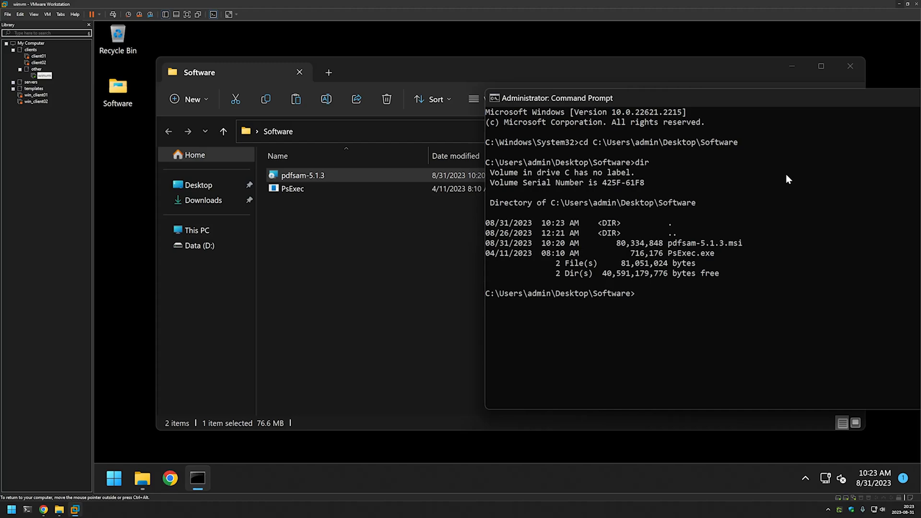
type("whoami")
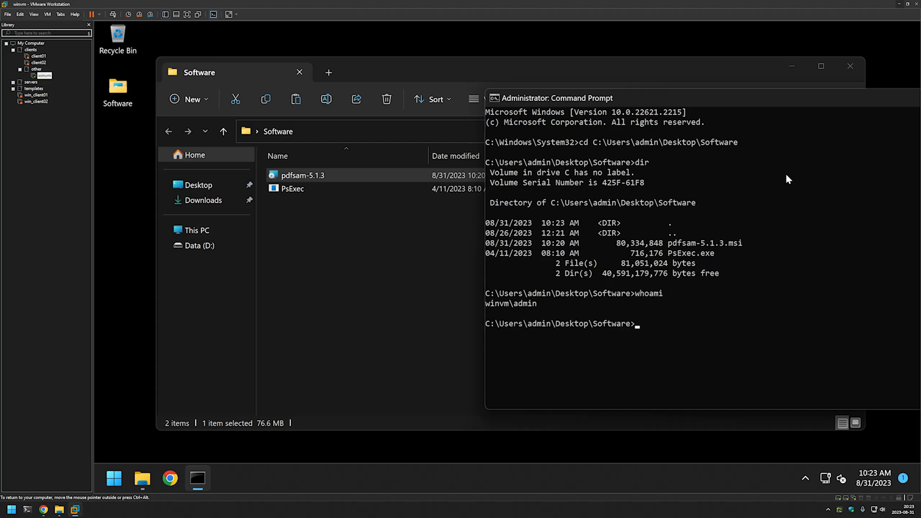
mouse_move(509, 309)
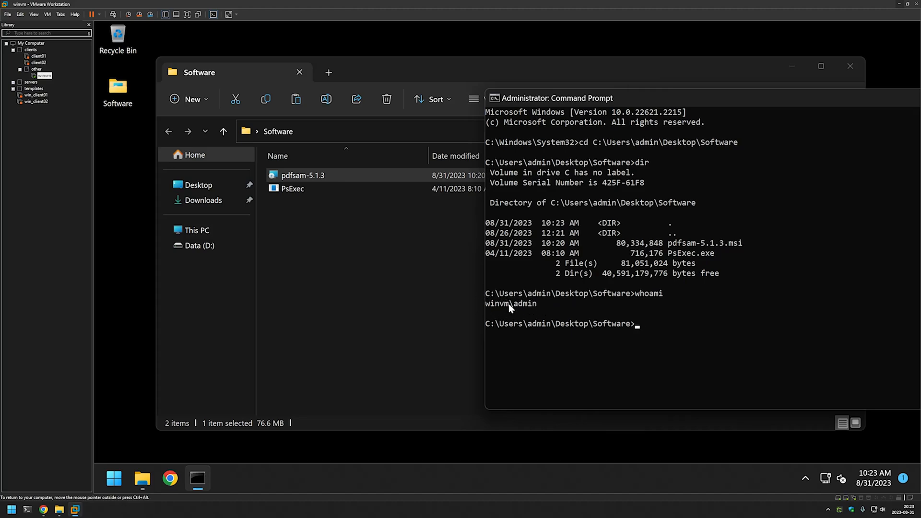
mouse_move(519, 298)
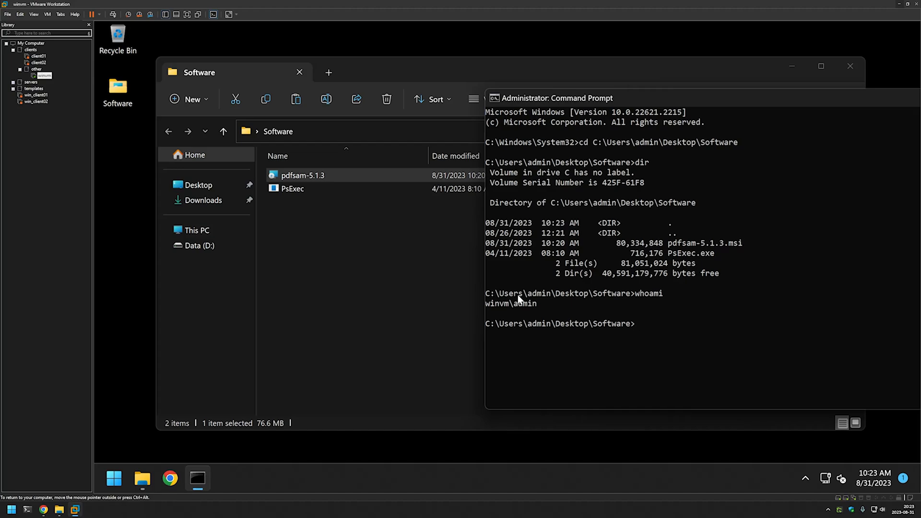
- Begin entering the 'psexec.exe -i -s' command
type("psexec.ex")
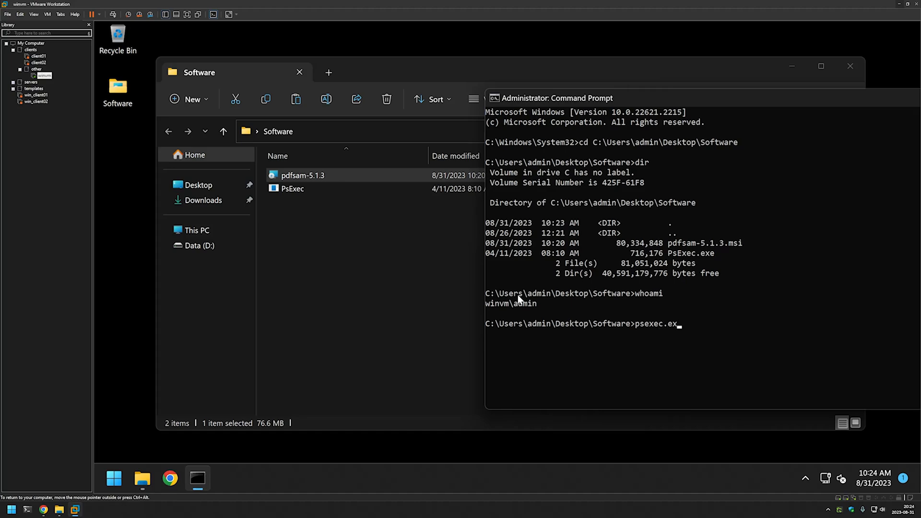
type("-i")
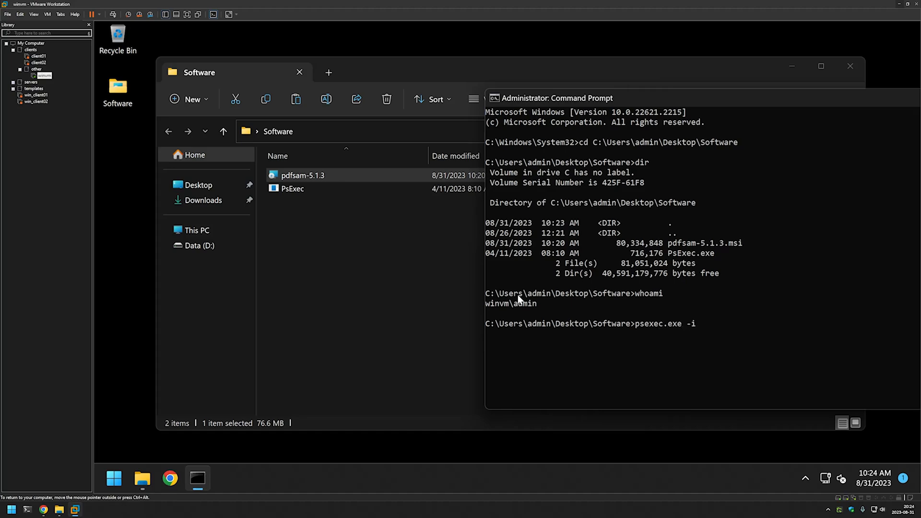
type("-")
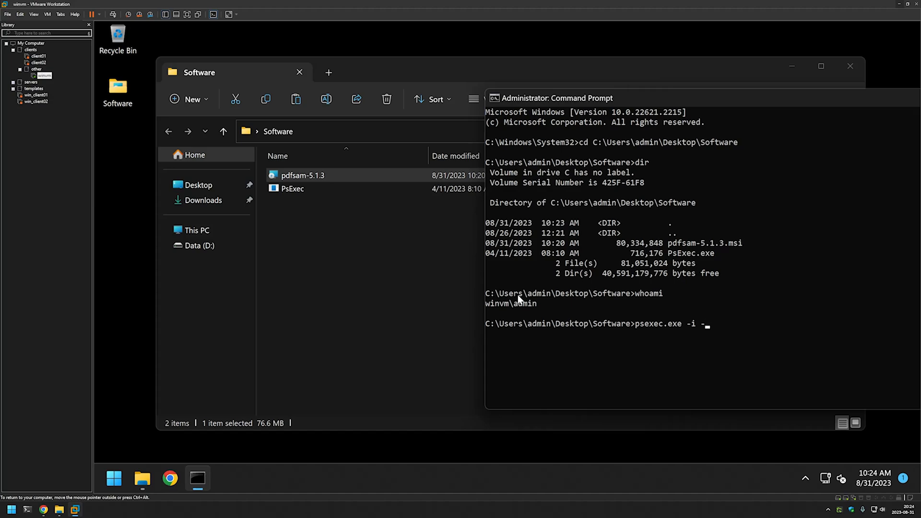
type("s")
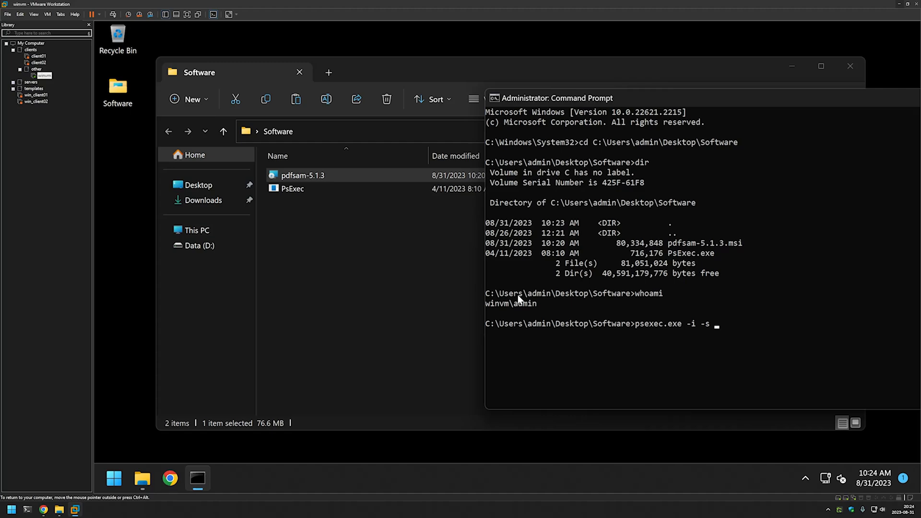
- Open a SYSTEM cmd via psexec, verify with whoami, and cd to the Software folder
type("cmd")
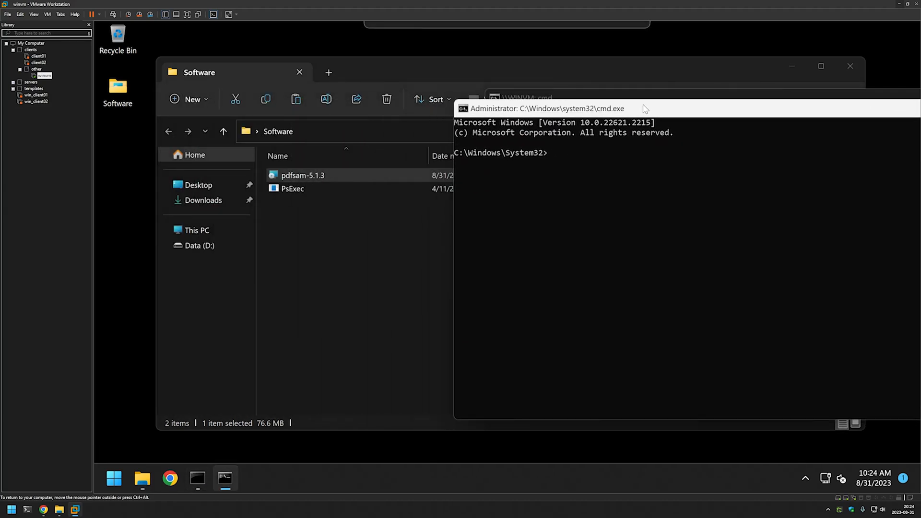
type("whoami")
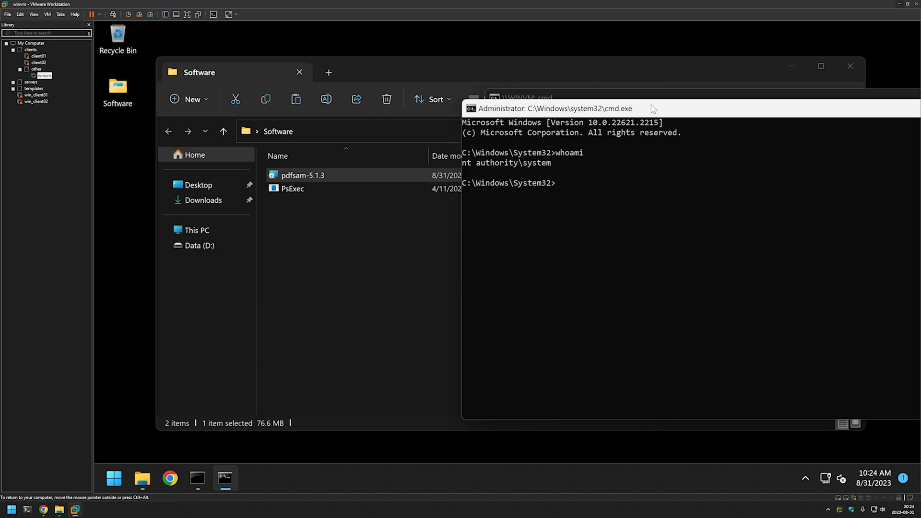
mouse_move(370, 117)
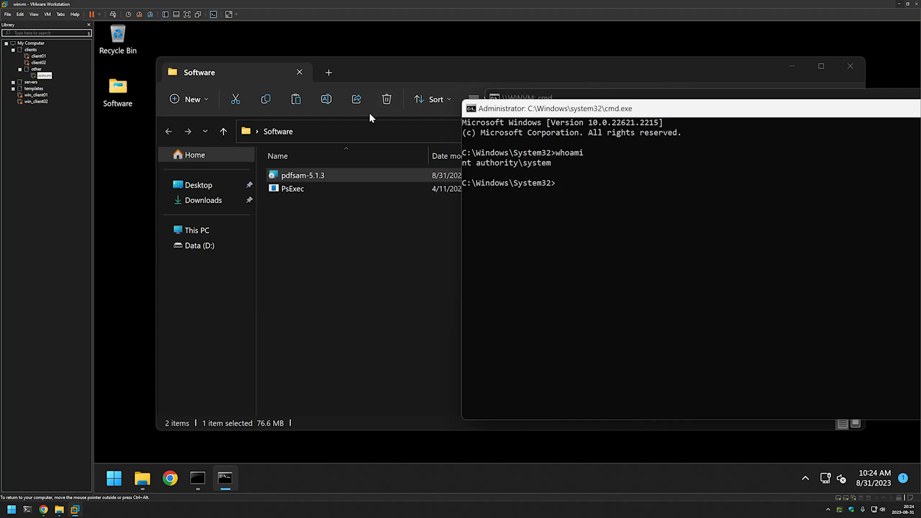
mouse_move(688, 162)
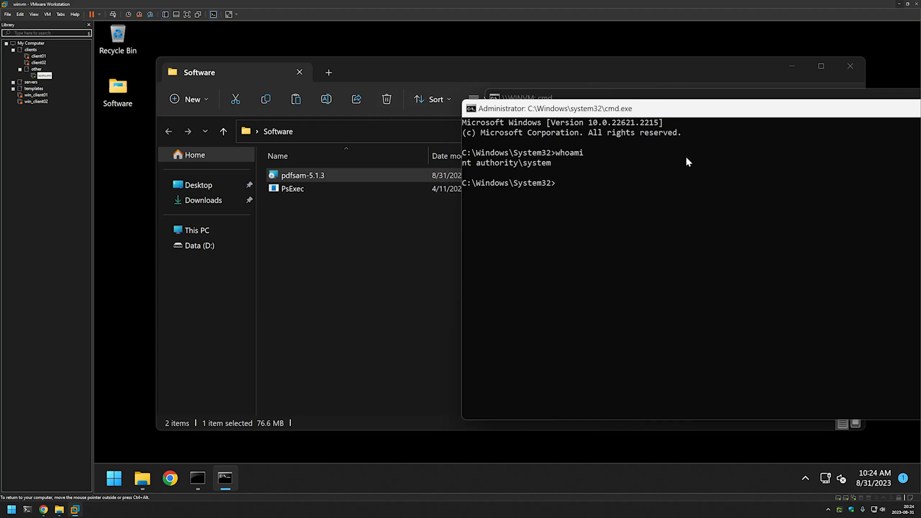
type("cd C:\\Users\\admin\\Desktop\\Software")
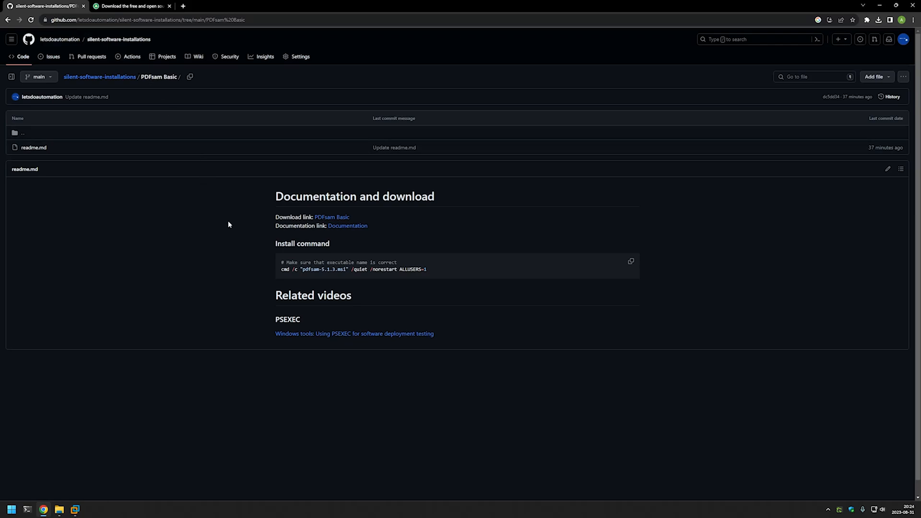
mouse_move(261, 268)
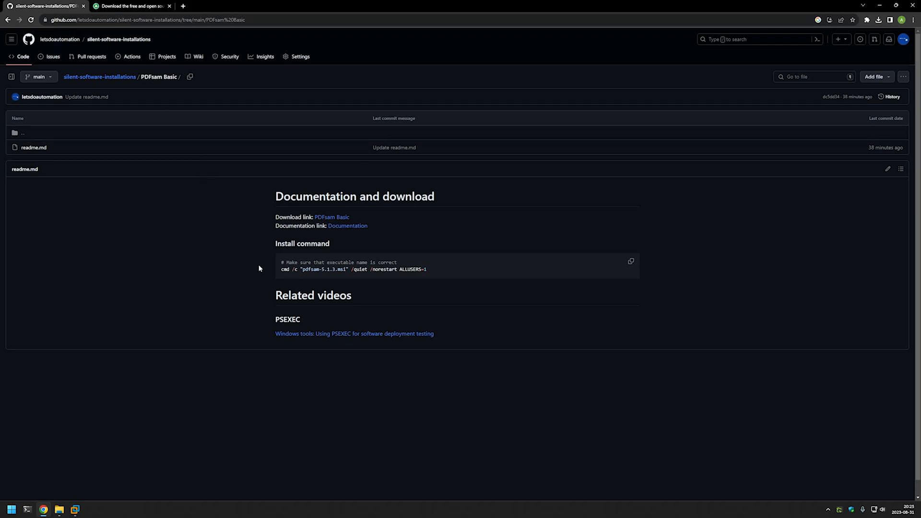
- Select the cmd /c "pdfsam-5.1.3.msi" /quiet /norestart ALLUSERS=1 line in the readme
double_click(284, 269)
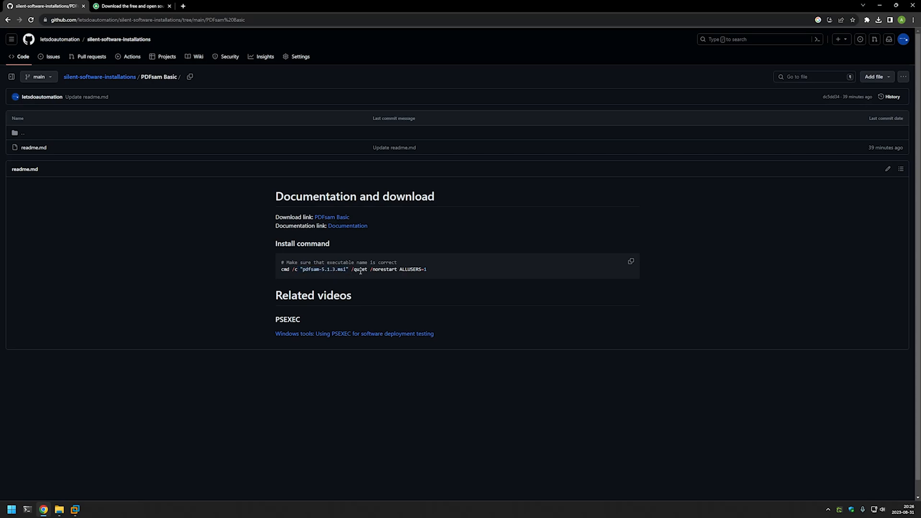
double_click(359, 269)
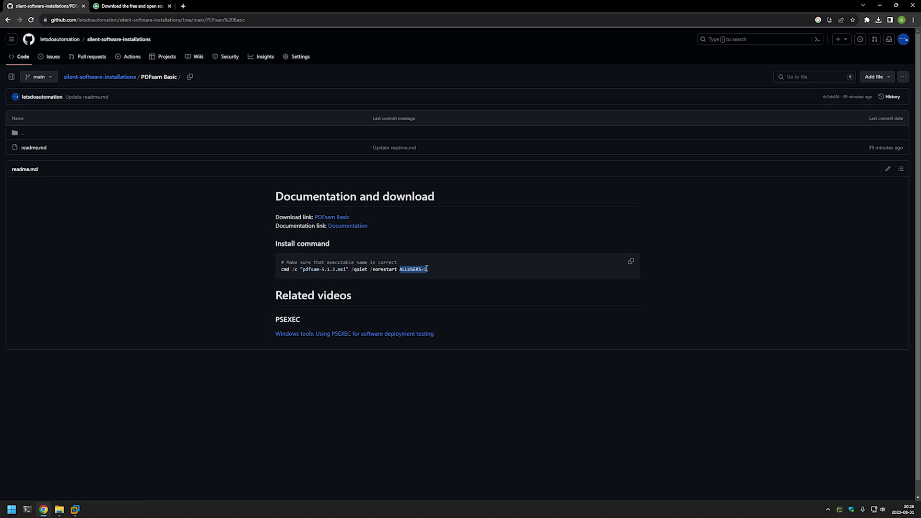
left_click(432, 274)
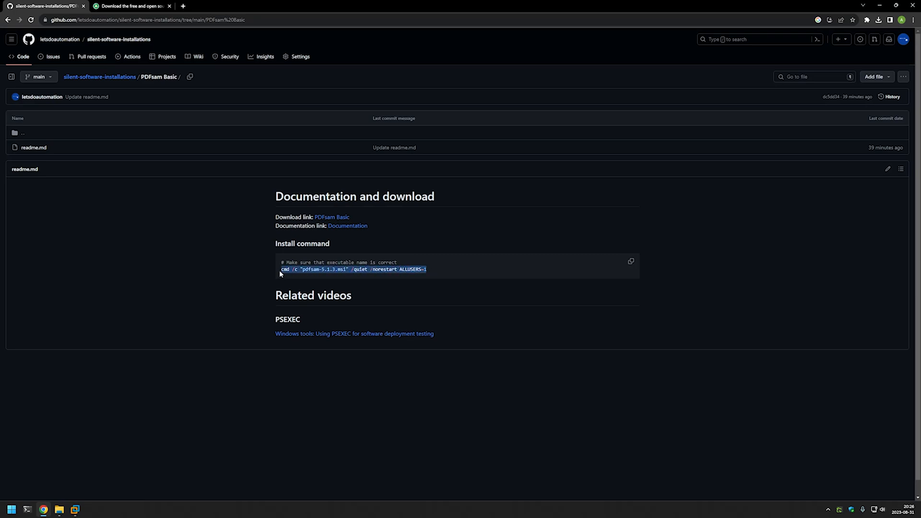
mouse_move(93, 470)
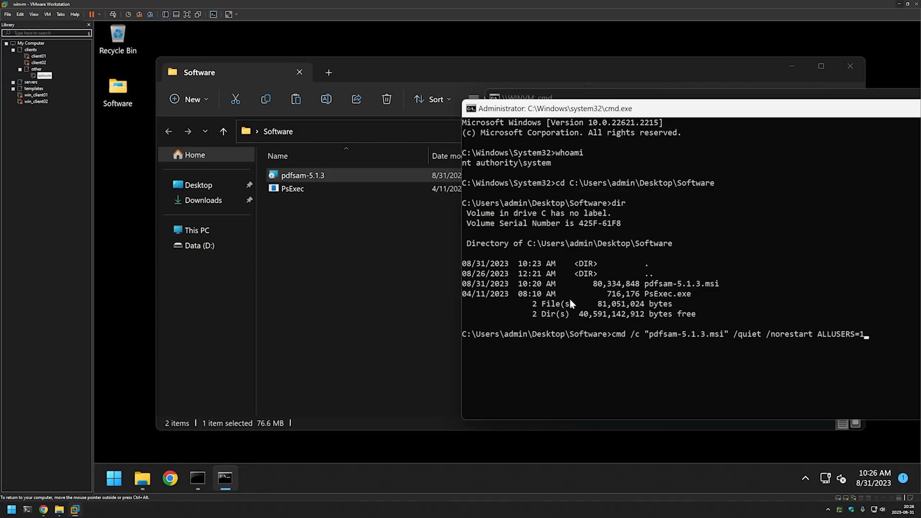
- Execute the pasted silent install command in the SYSTEM prompt
key("enter")
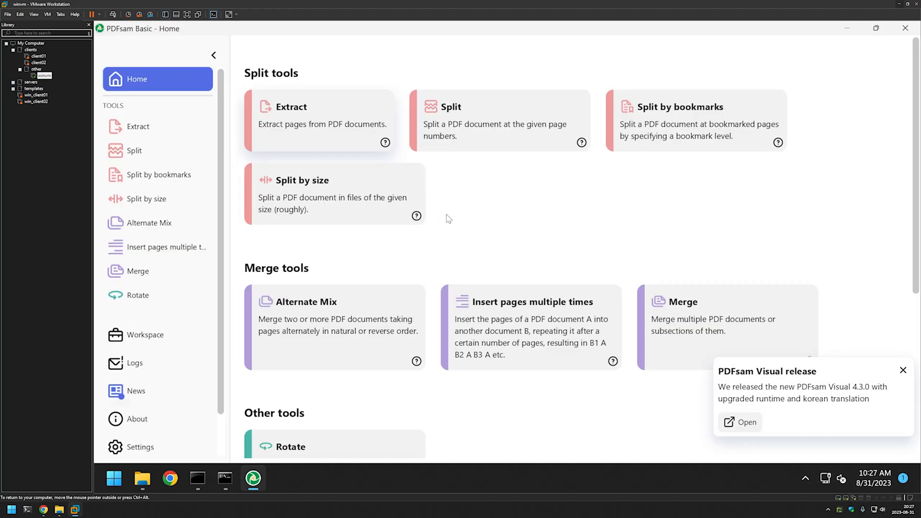
mouse_move(486, 194)
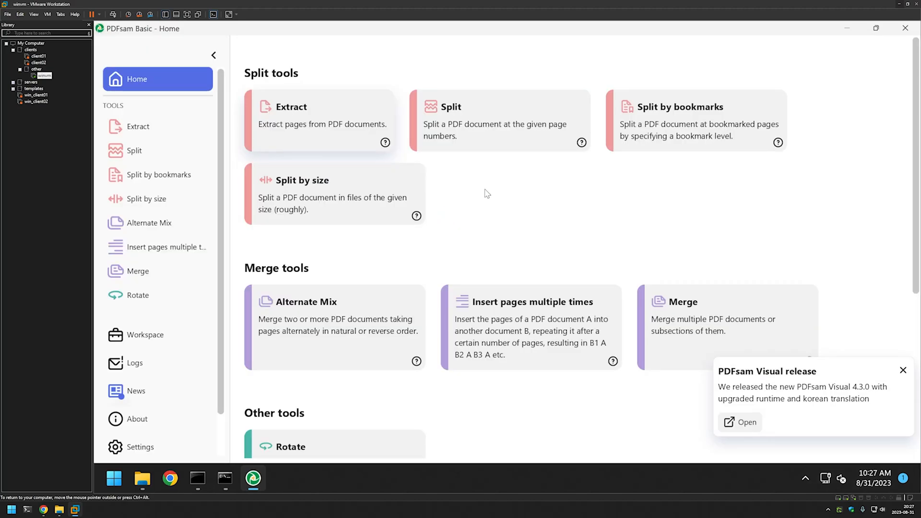